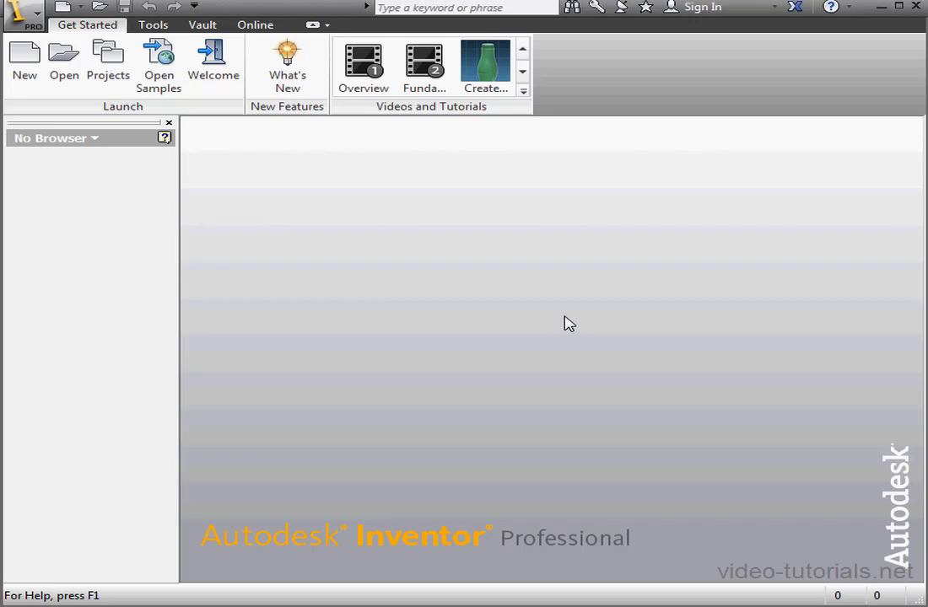
{"action": "mouse_move", "coordinate": [560, 320]}
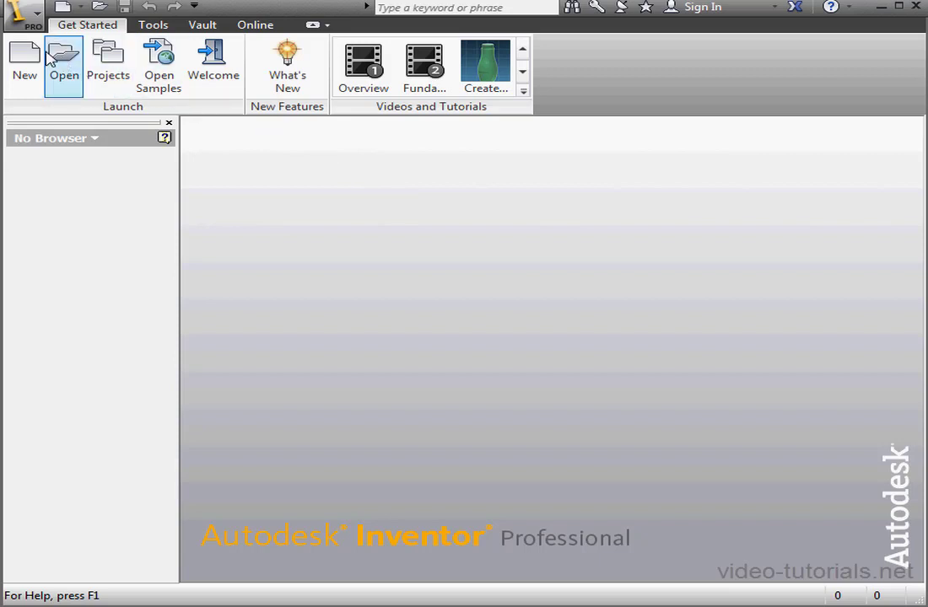
Start opening a part document from the Get Started tab.
{"action": "left_click", "coordinate": [15, 64]}
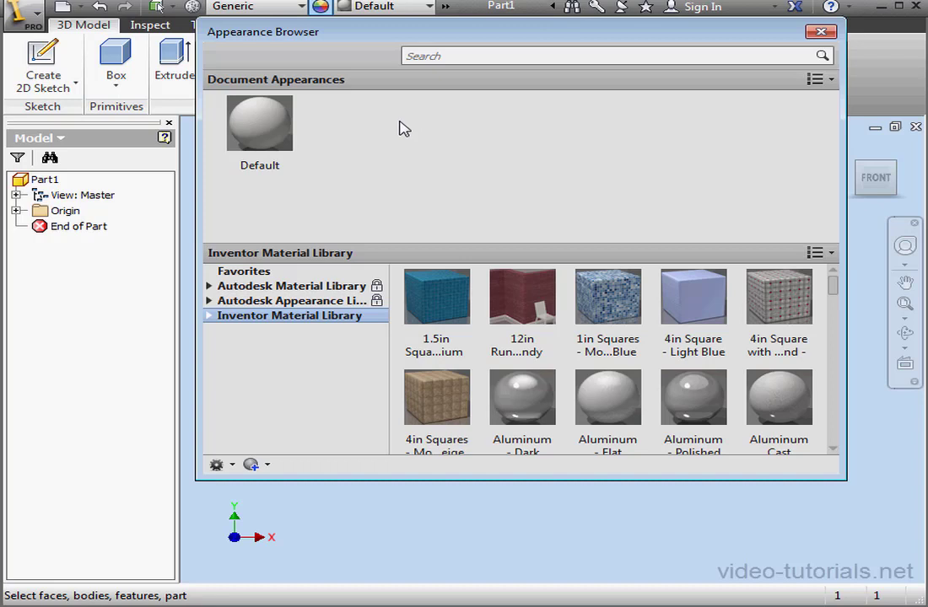
{"action": "mouse_move", "coordinate": [402, 131]}
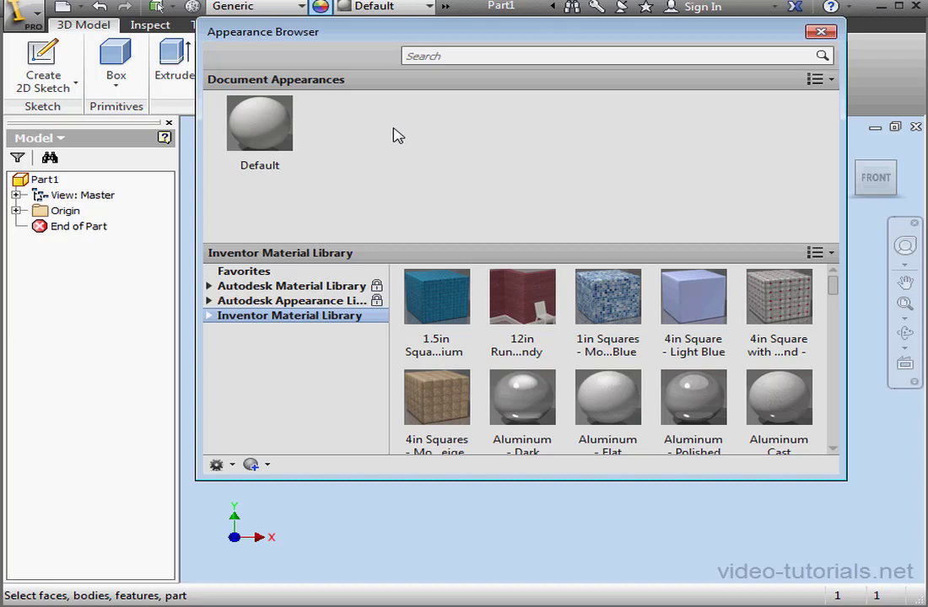
{"action": "mouse_move", "coordinate": [403, 208]}
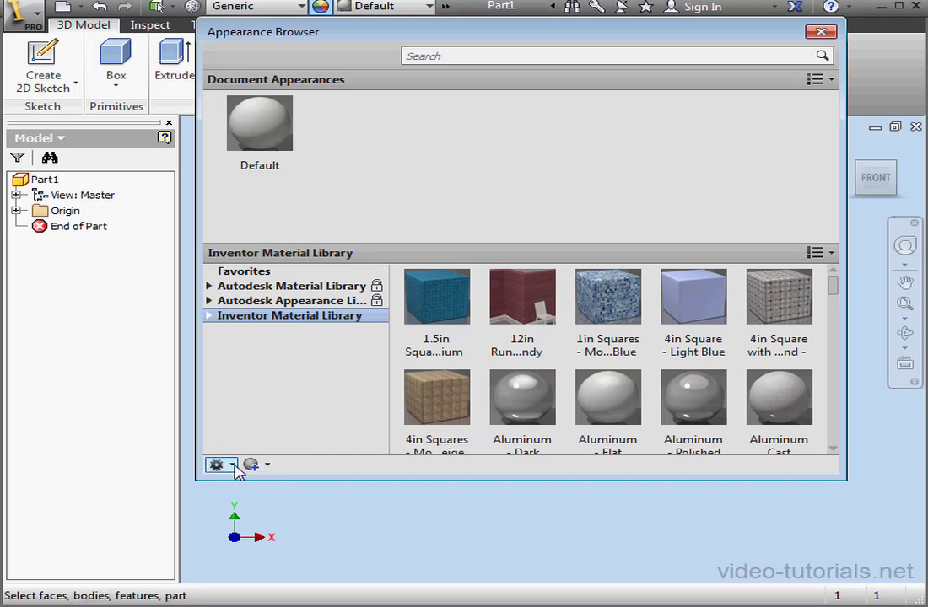
Create a new empty appearance library and save it as AL.
{"action": "left_click", "coordinate": [217, 466]}
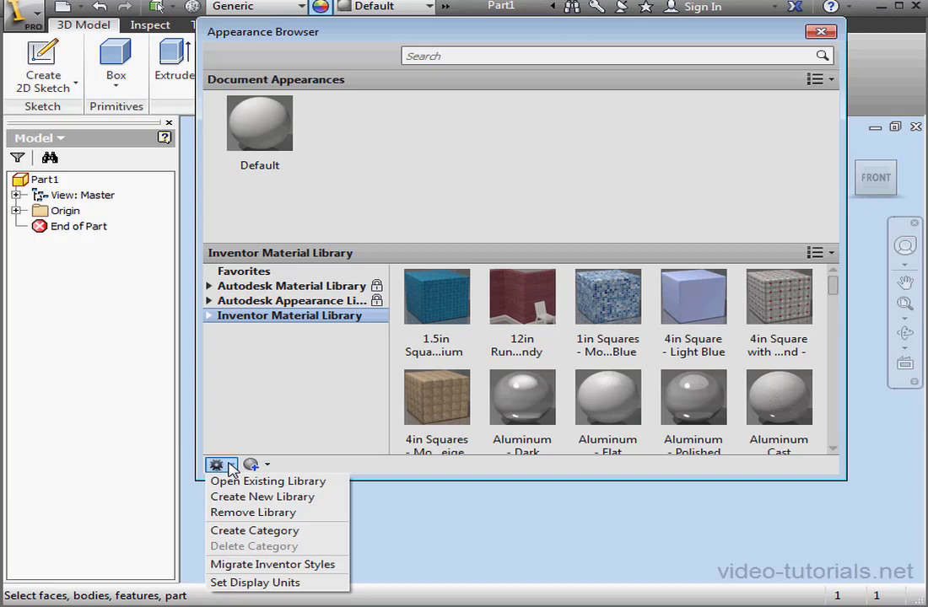
{"action": "mouse_move", "coordinate": [271, 496]}
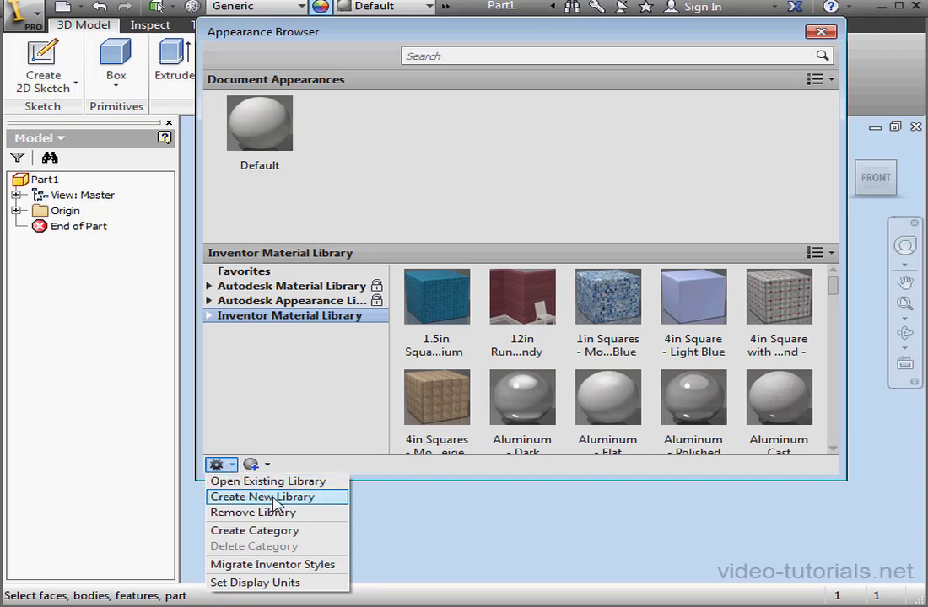
{"action": "left_click", "coordinate": [262, 496]}
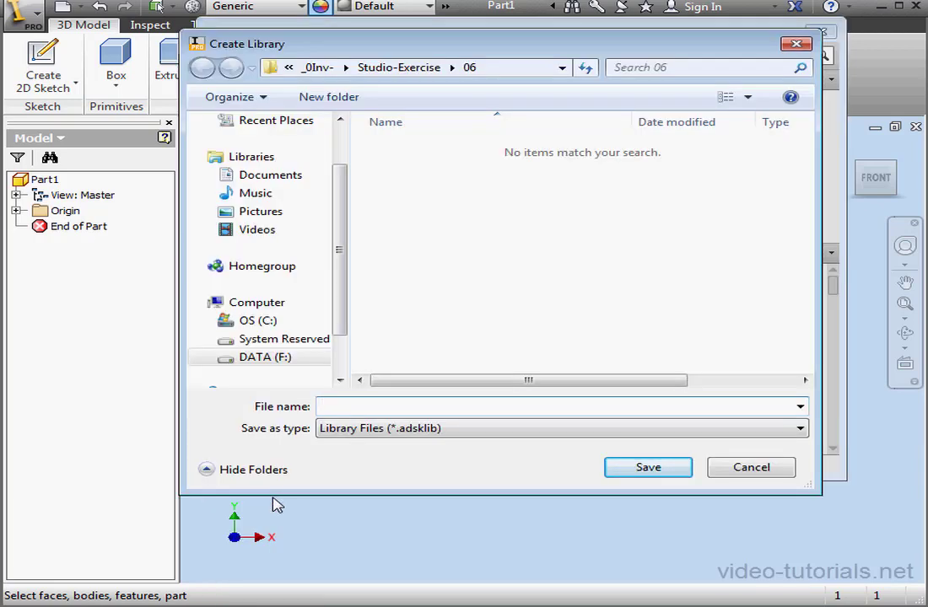
{"action": "type", "text": "AL"}
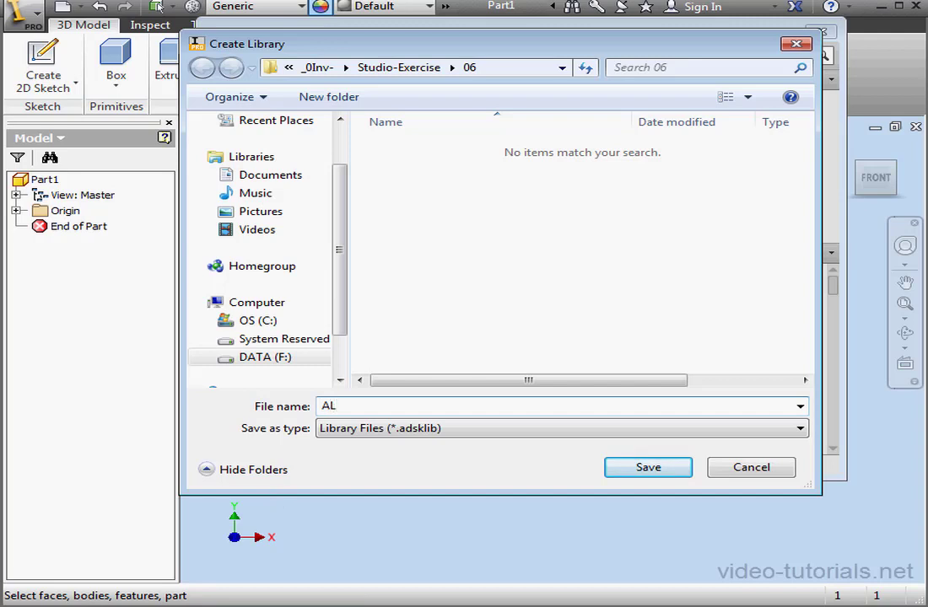
{"action": "left_click", "coordinate": [648, 467]}
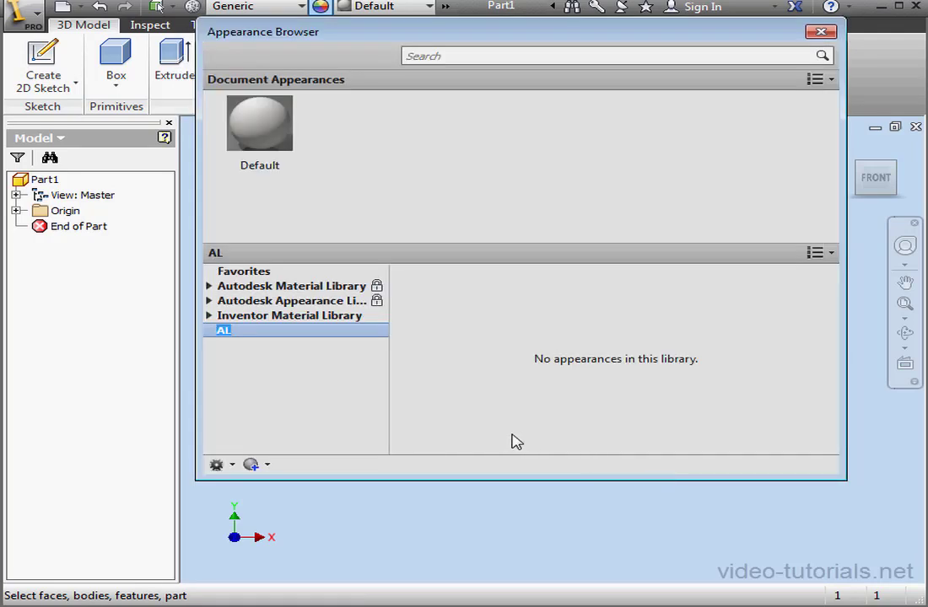
{"action": "mouse_move", "coordinate": [320, 357]}
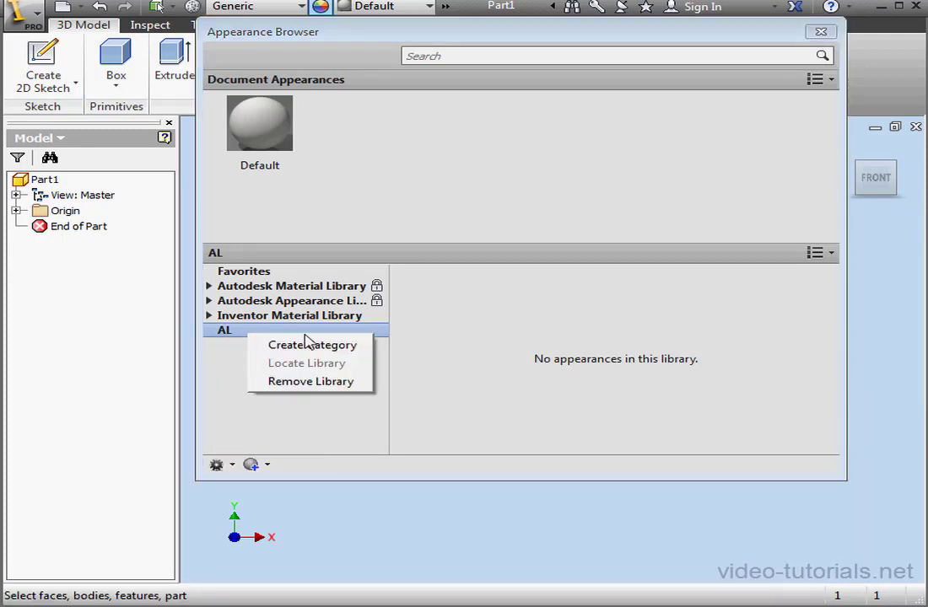
Add a new category to the AL library and rename it Category-01.
{"action": "left_click", "coordinate": [310, 344]}
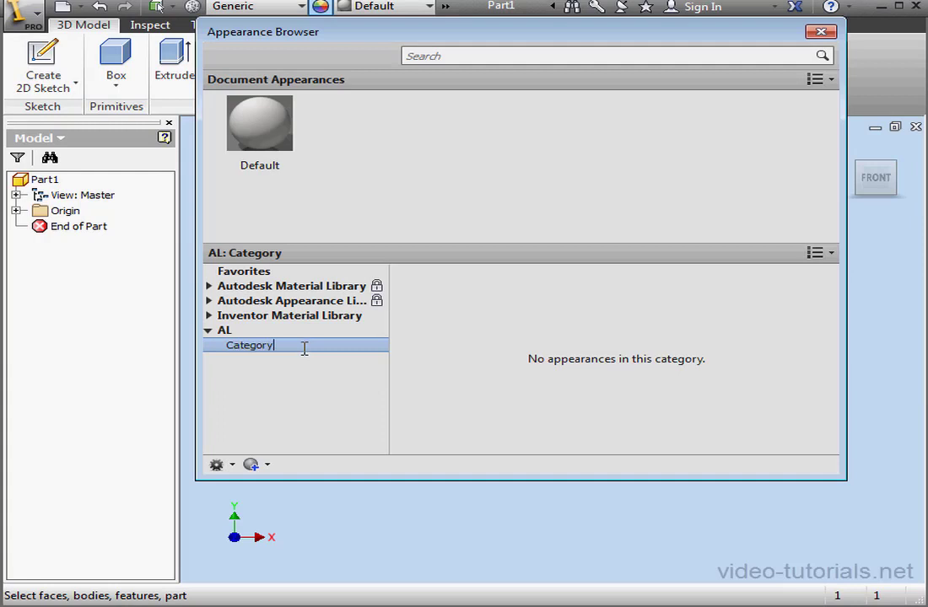
{"action": "type", "text": "-01"}
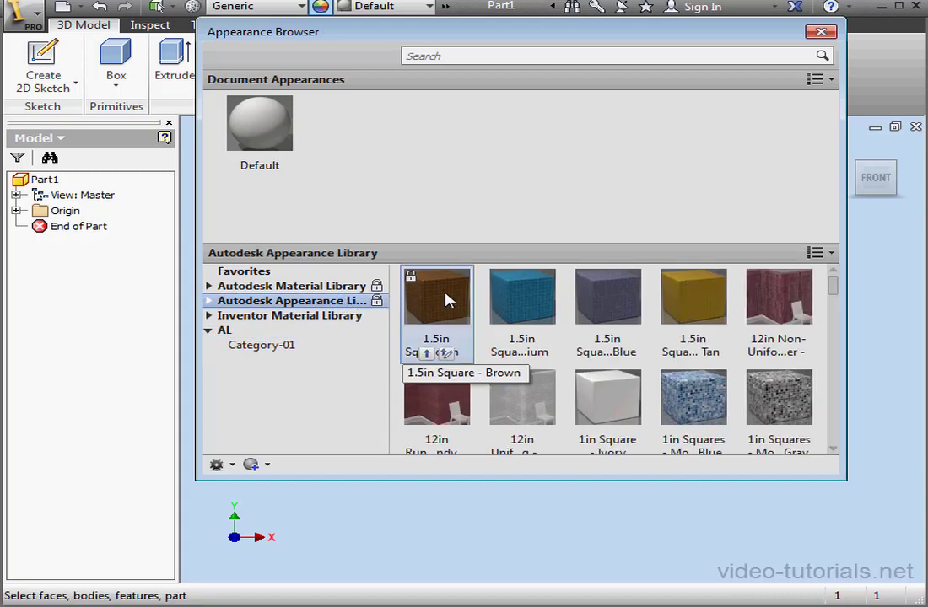
{"action": "mouse_move", "coordinate": [273, 349]}
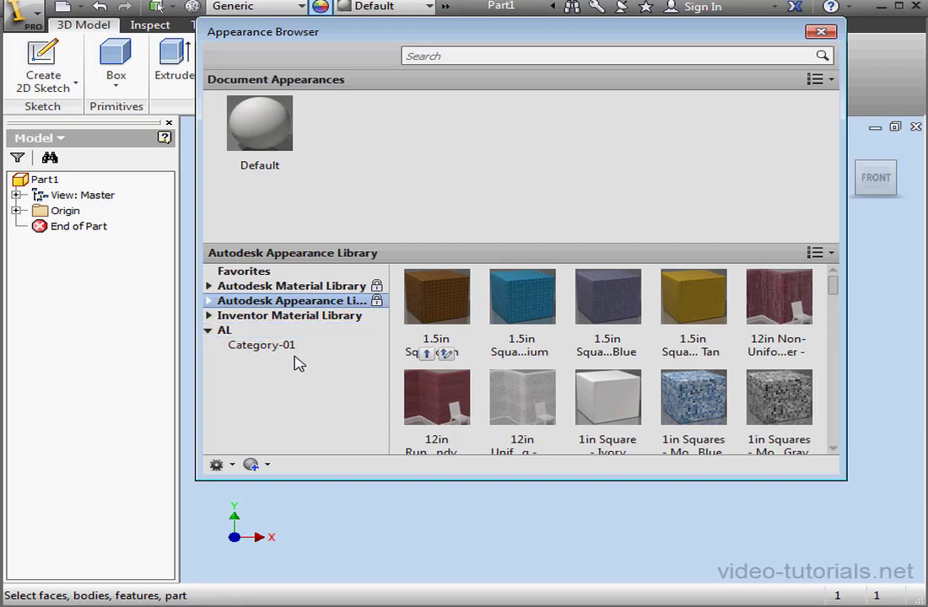
{"action": "mouse_move", "coordinate": [521, 304]}
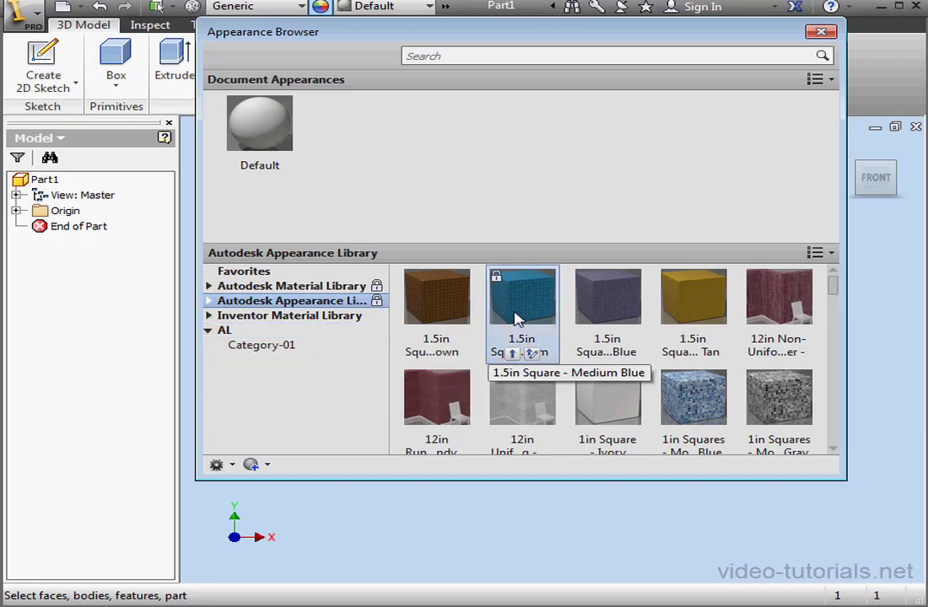
Add the 1.5in Square Medium Blue appearance to AL's Category-01, verify it, and close the part.
{"action": "right_click", "coordinate": [521, 296]}
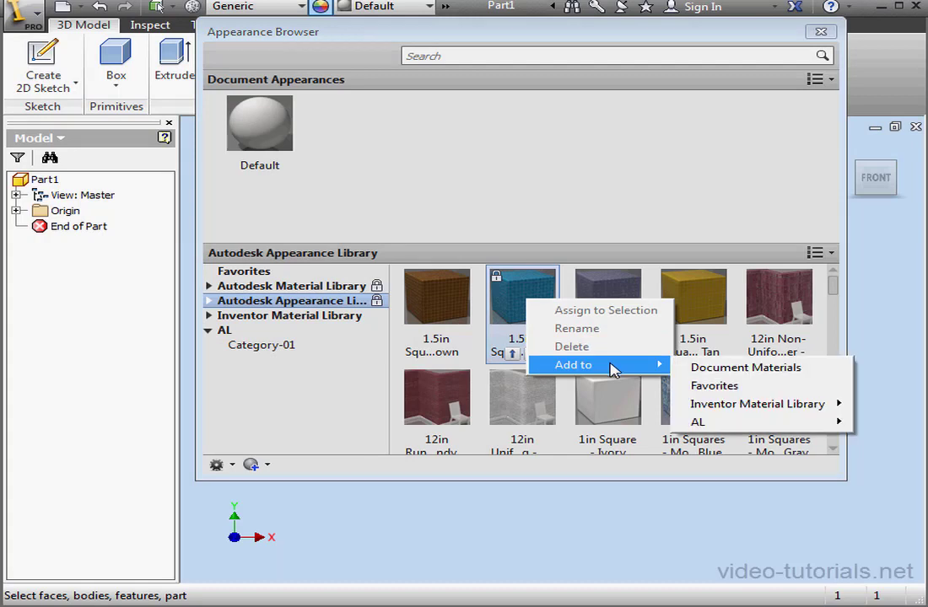
{"action": "left_click", "coordinate": [902, 457]}
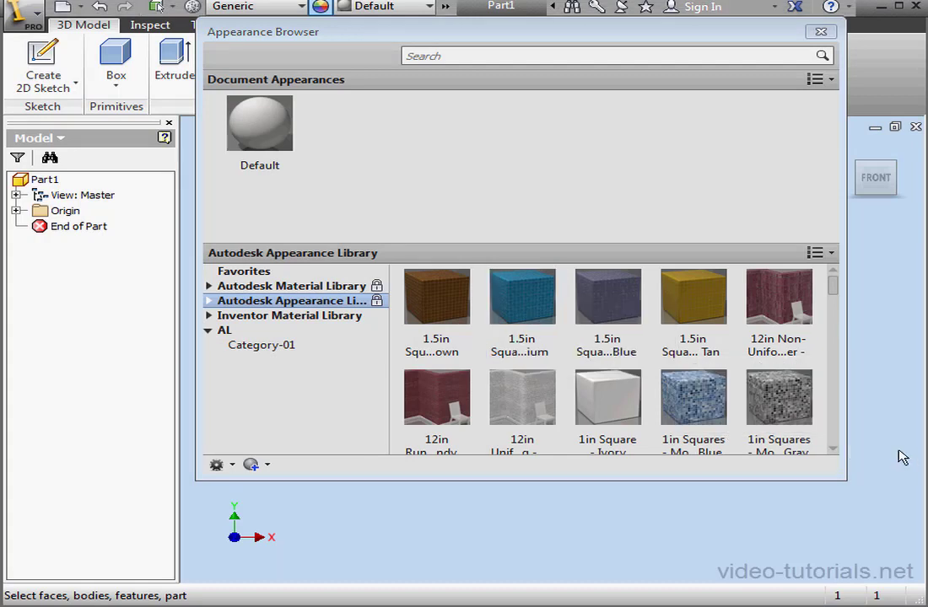
{"action": "left_click", "coordinate": [261, 344]}
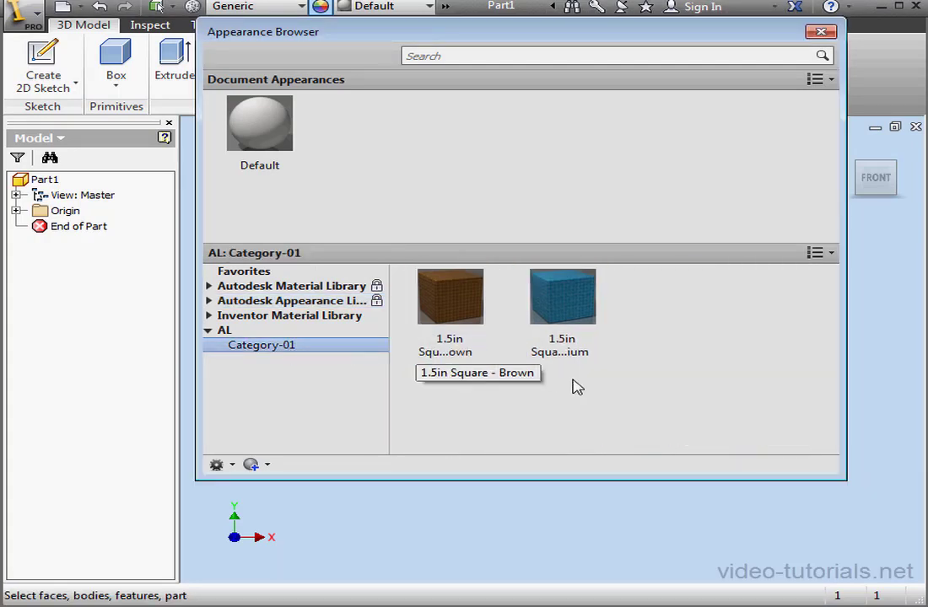
{"action": "mouse_move", "coordinate": [701, 330]}
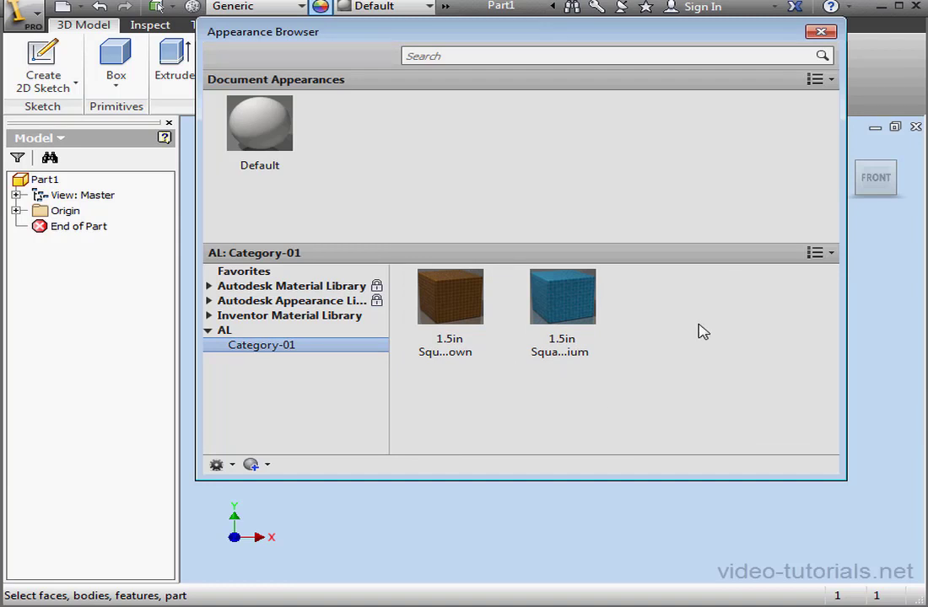
{"action": "left_click", "coordinate": [819, 31]}
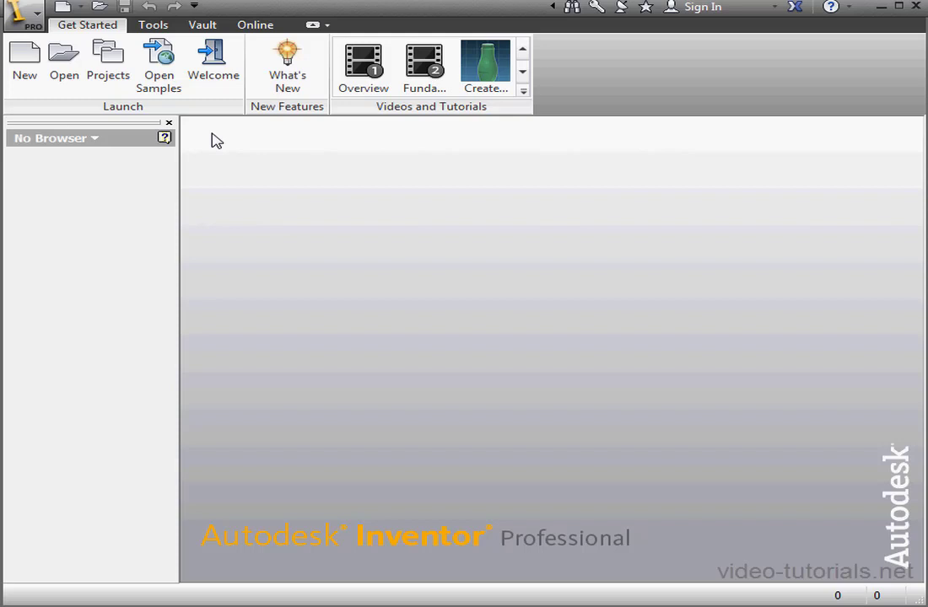
In Projects, expand Inventor-Studio's appearance libraries and start adding a library.
{"action": "left_click", "coordinate": [108, 59]}
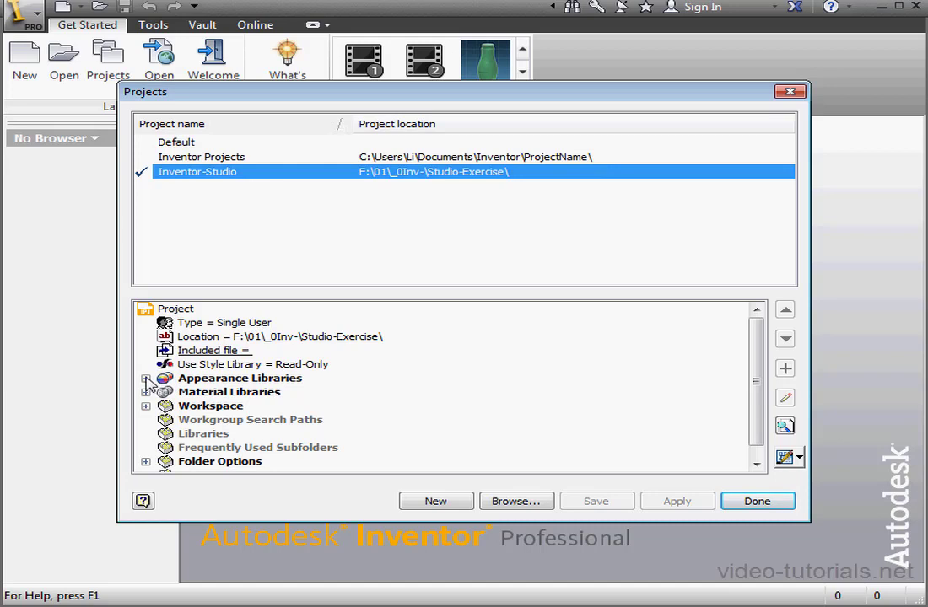
{"action": "left_click", "coordinate": [147, 378]}
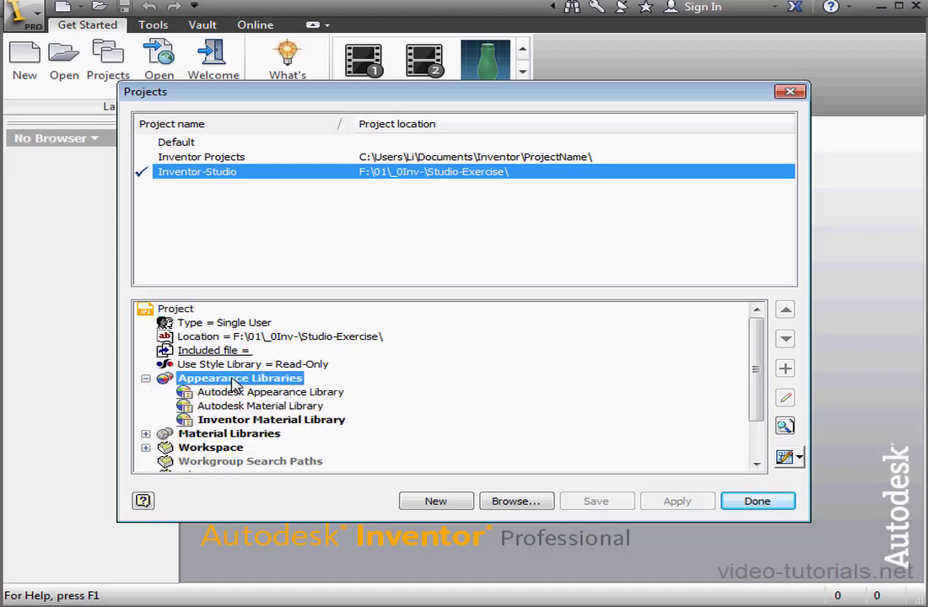
{"action": "right_click", "coordinate": [239, 378]}
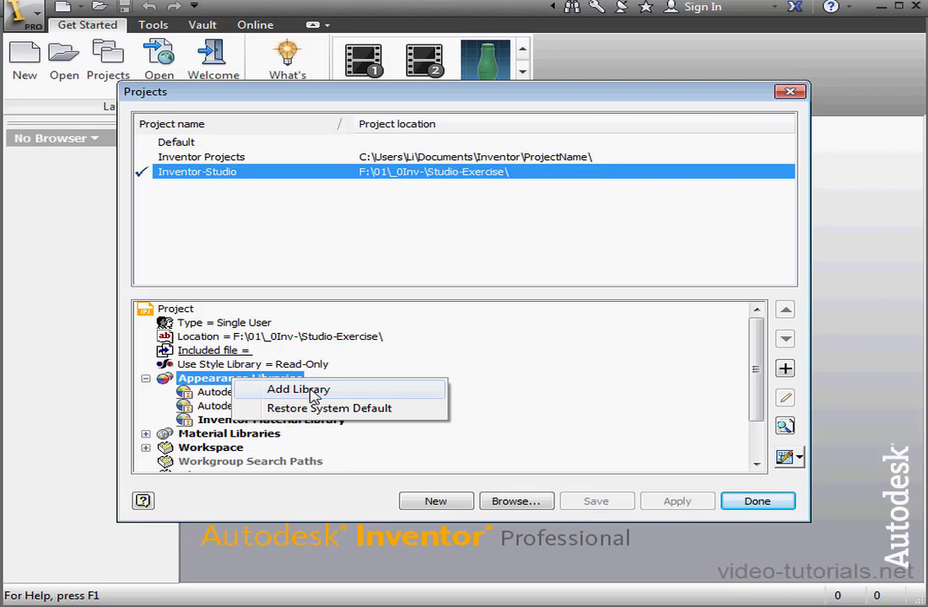
{"action": "left_click", "coordinate": [296, 388]}
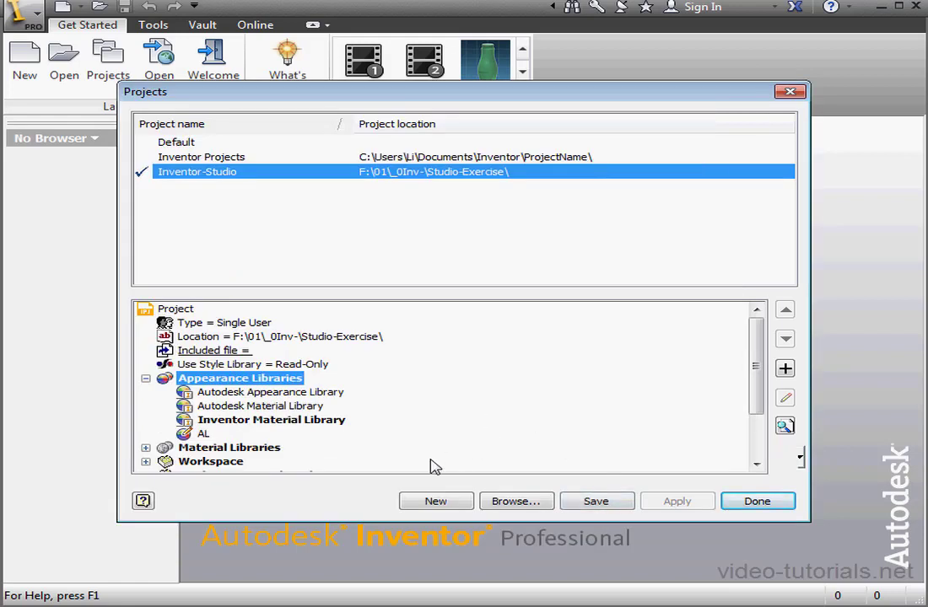
Pick the AL library, finish editing the project and save the change.
{"action": "right_click", "coordinate": [203, 433]}
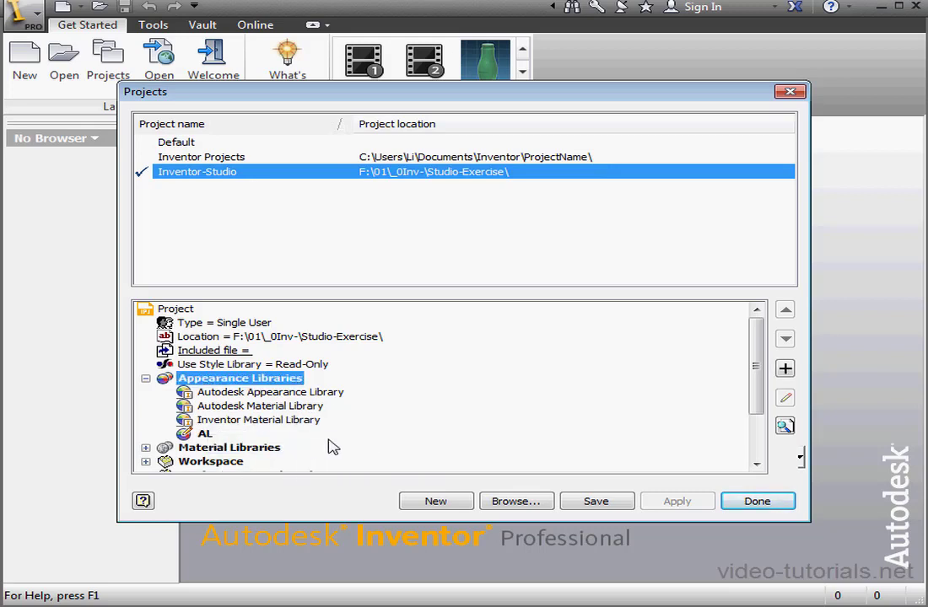
{"action": "left_click", "coordinate": [757, 501]}
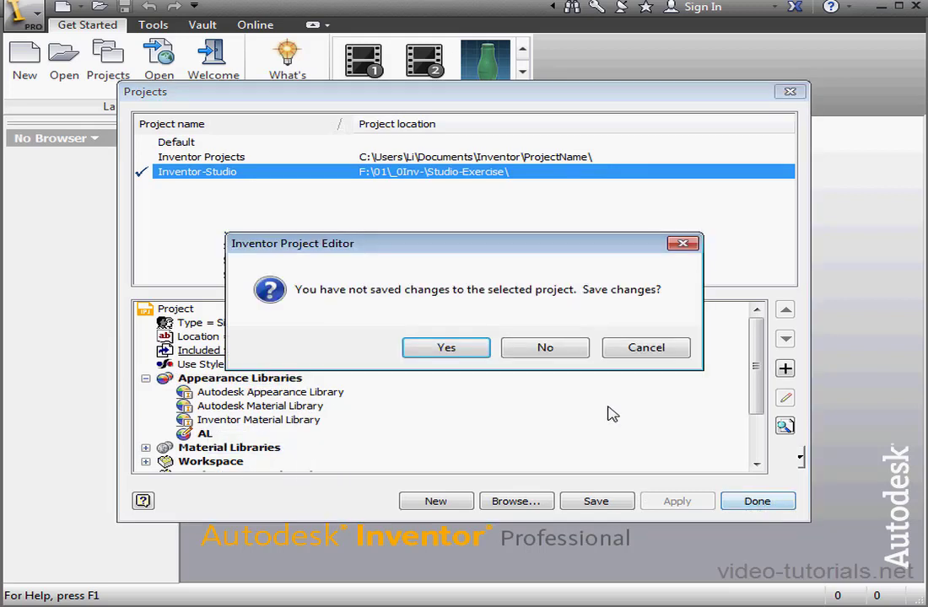
{"action": "left_click", "coordinate": [446, 348]}
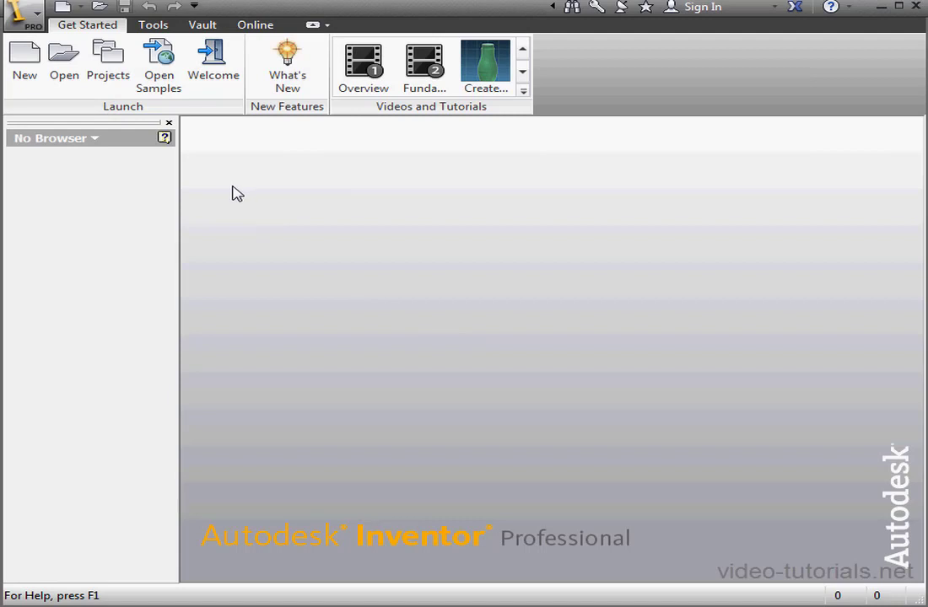
Create a new part Part2 and confirm AL lists its two 1.5in Square appearances.
{"action": "left_click", "coordinate": [24, 60]}
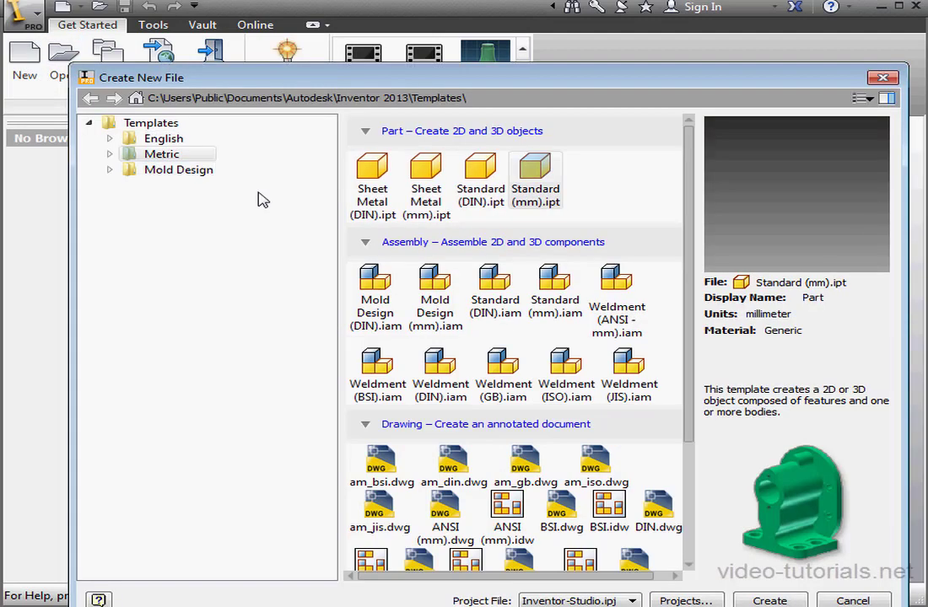
{"action": "left_click", "coordinate": [769, 600]}
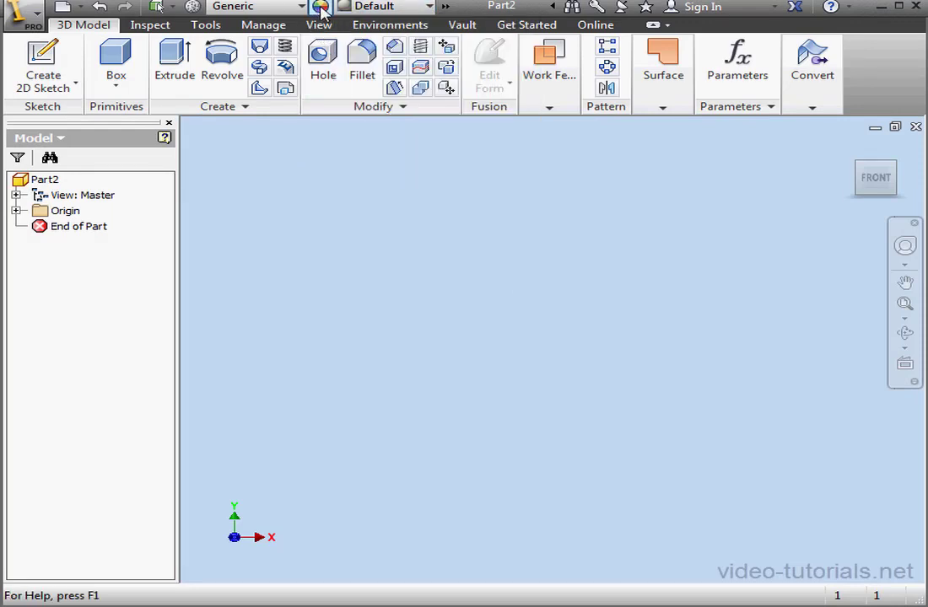
{"action": "left_click", "coordinate": [320, 7]}
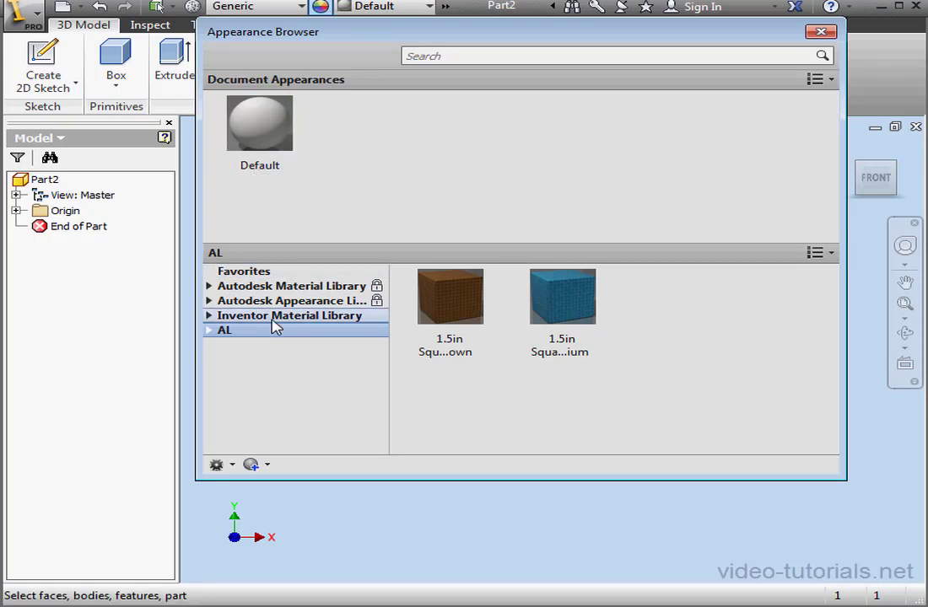
{"action": "left_click", "coordinate": [816, 30]}
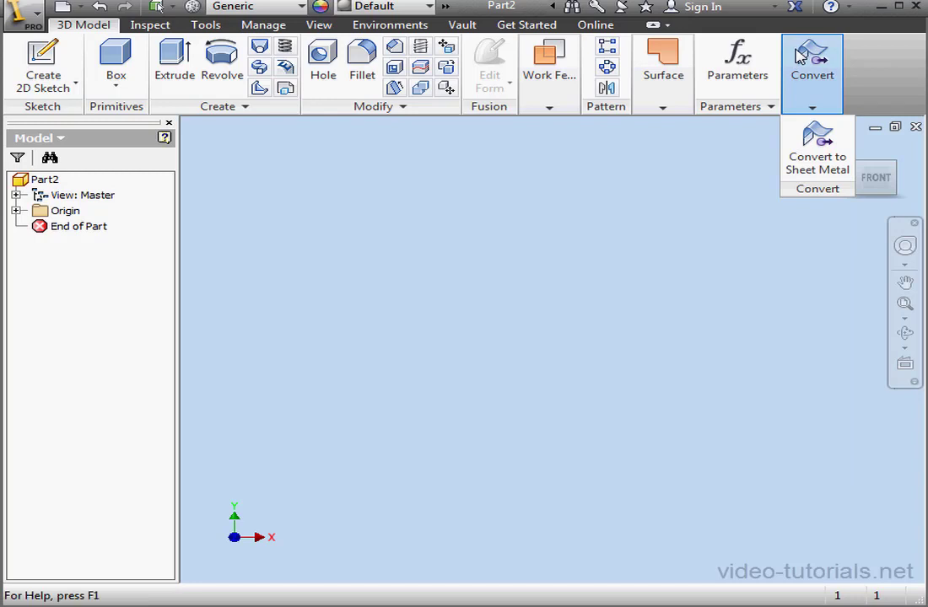
{"action": "left_click", "coordinate": [330, 219]}
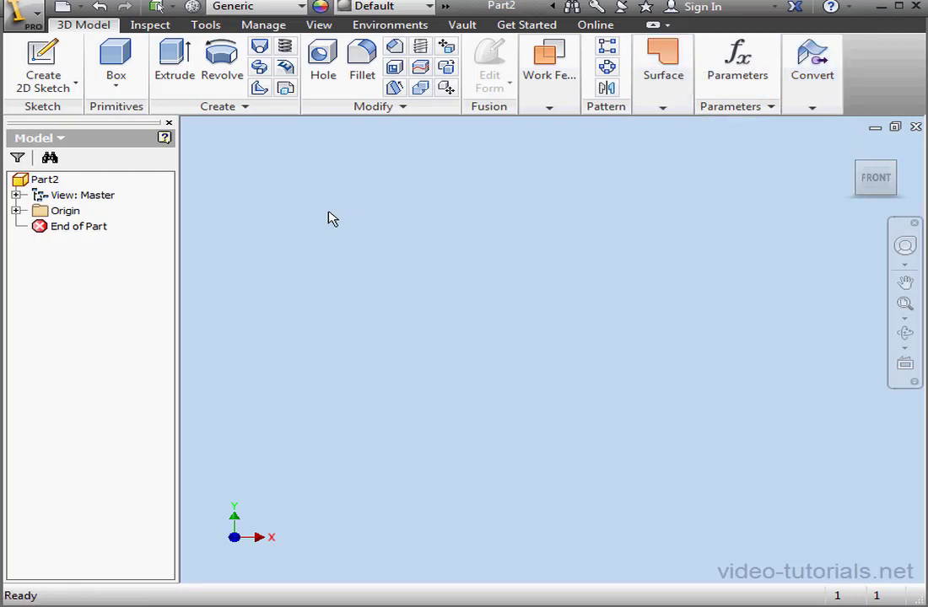
{"action": "left_click", "coordinate": [205, 26]}
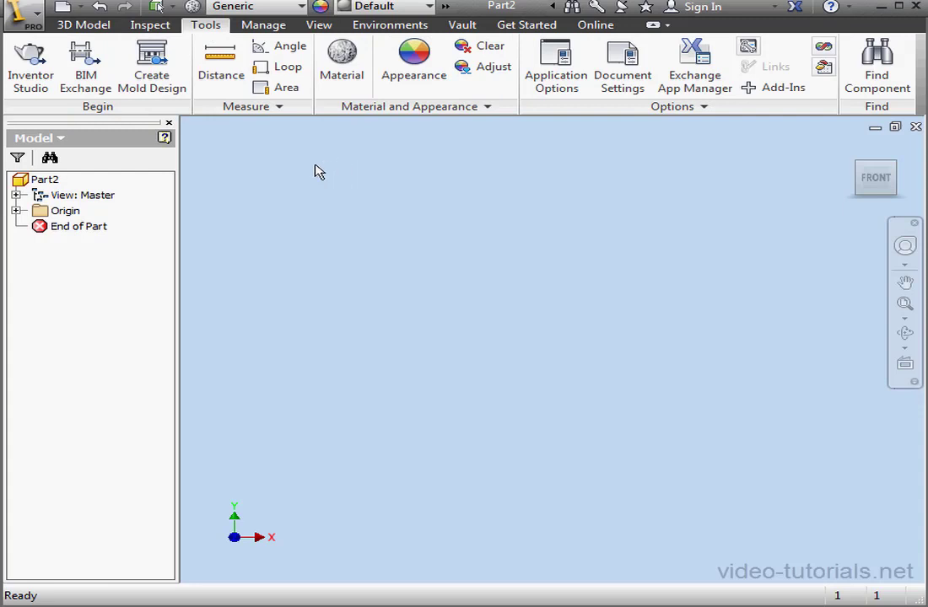
{"action": "left_click", "coordinate": [219, 64]}
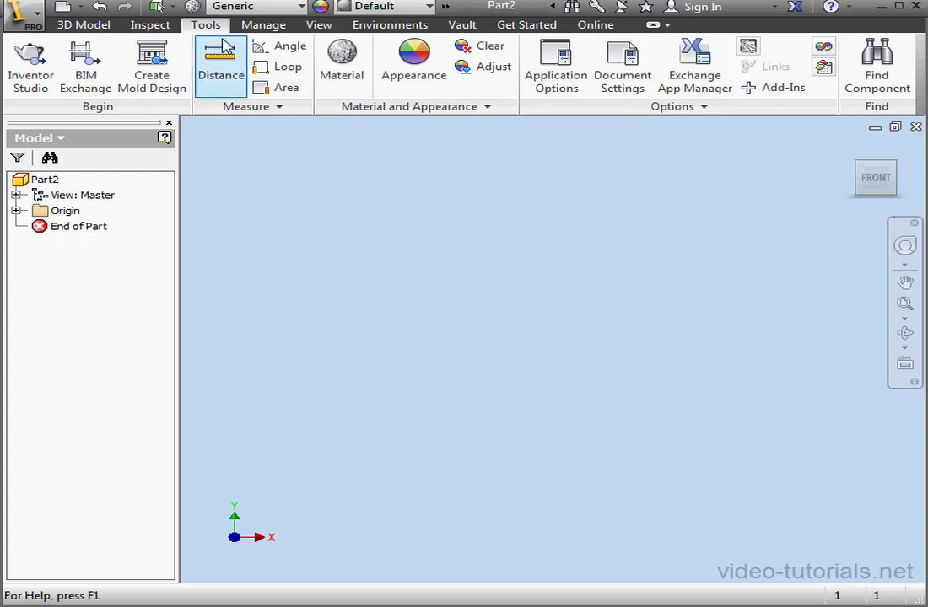
{"action": "left_click", "coordinate": [341, 54]}
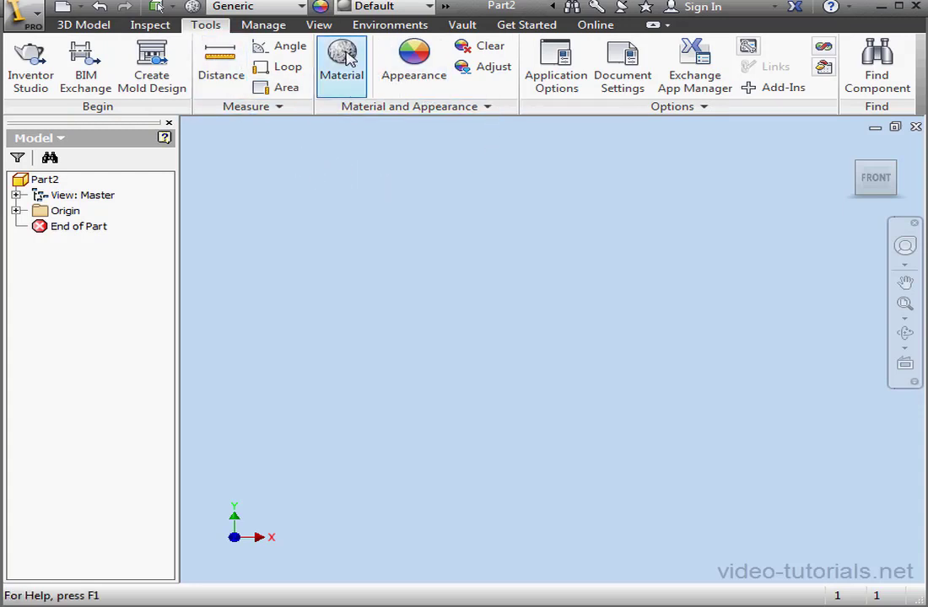
{"action": "mouse_move", "coordinate": [592, 105]}
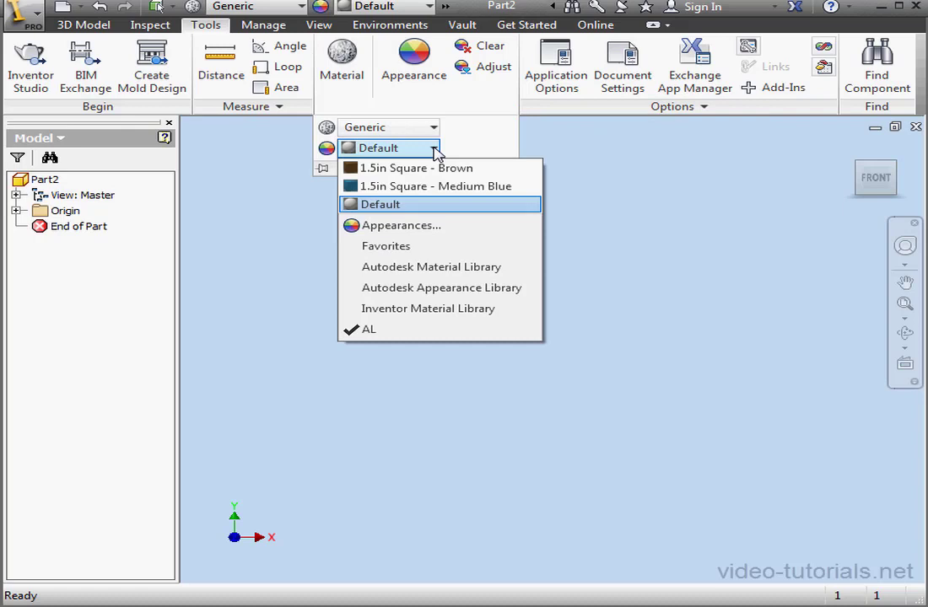
{"action": "left_click", "coordinate": [405, 226]}
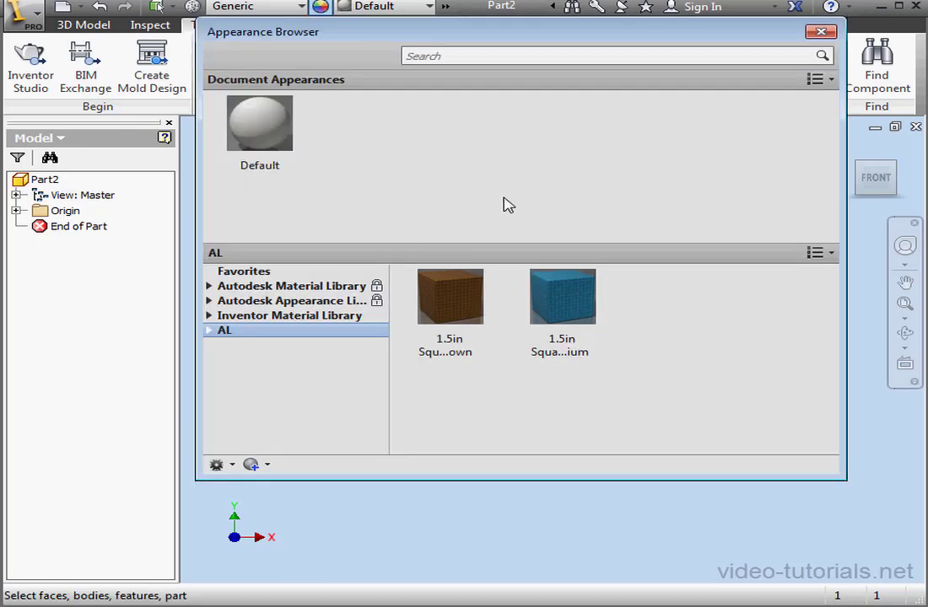
{"action": "left_click", "coordinate": [818, 31]}
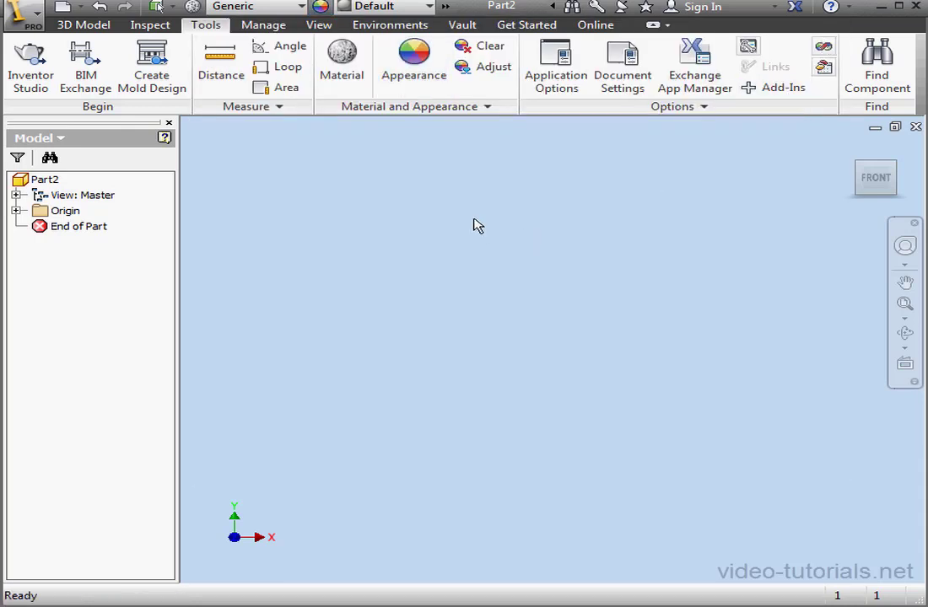
{"action": "mouse_move", "coordinate": [435, 229]}
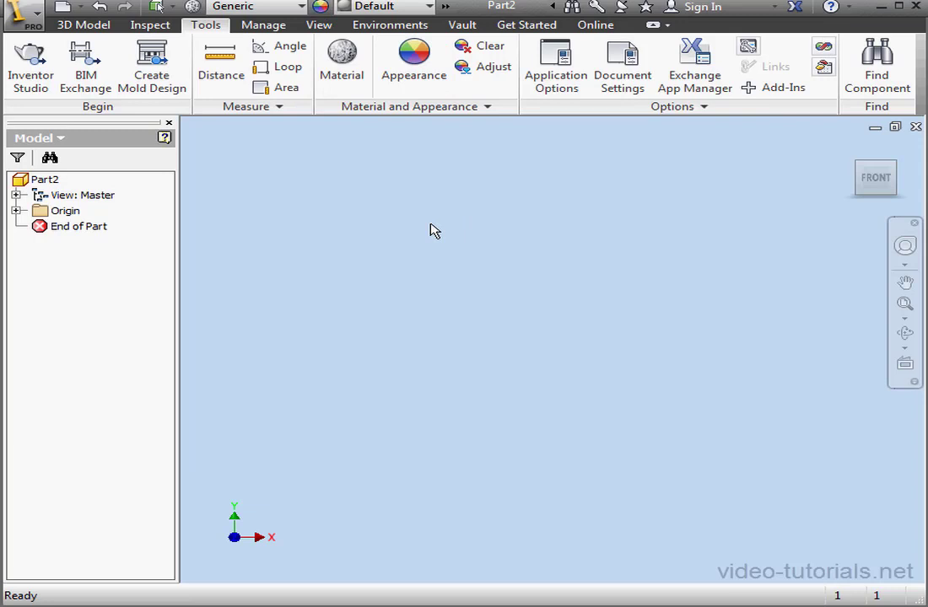